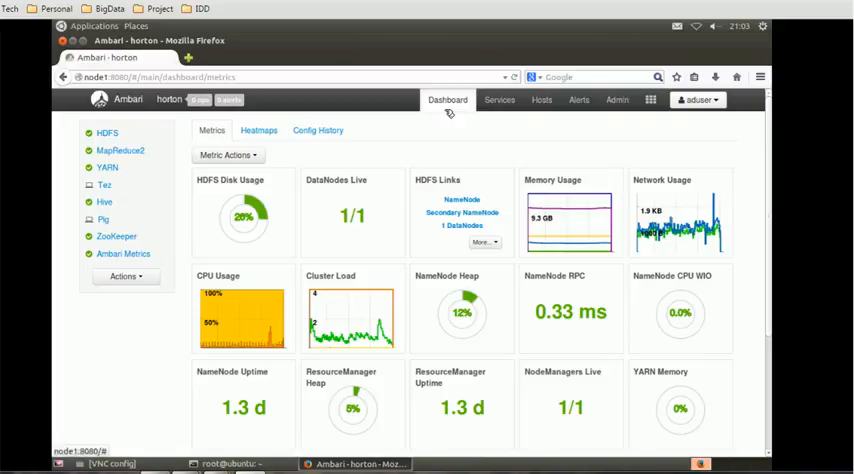
pyautogui.moveTo(451, 112)
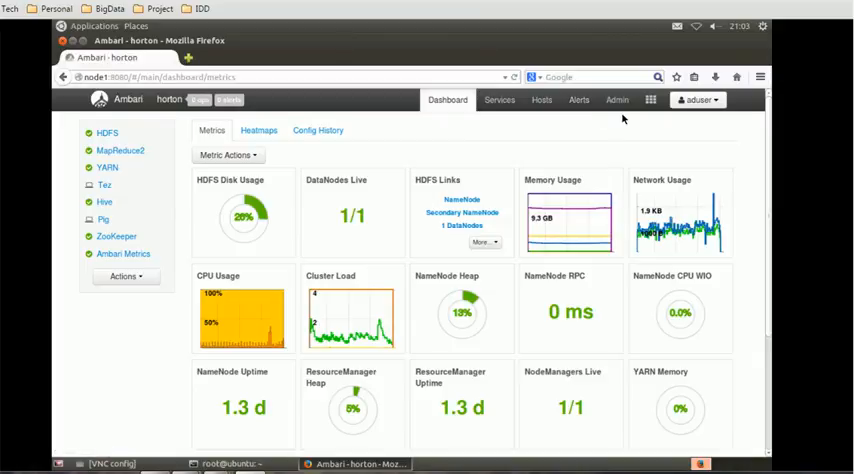
pyautogui.moveTo(541, 119)
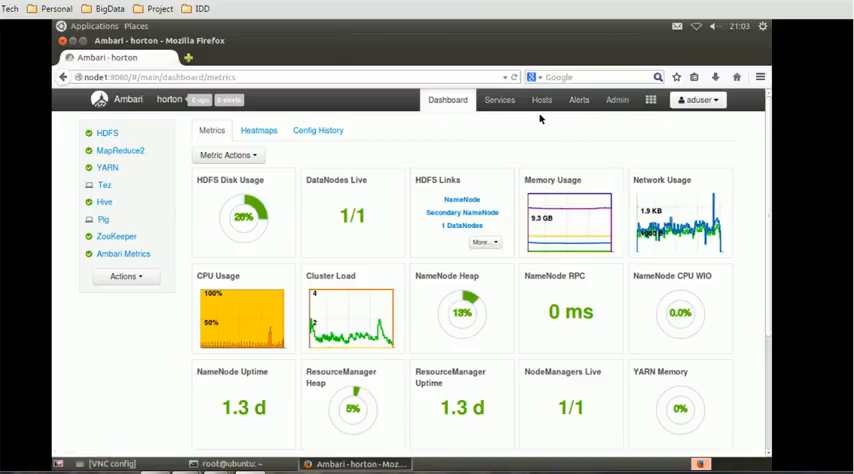
# - Open the Services menu to list the horton cluster's installed services
pyautogui.click(499, 99)
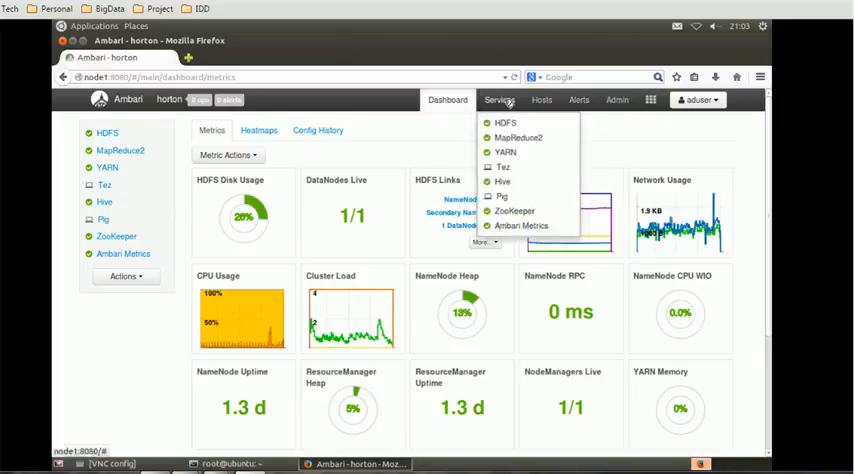
pyautogui.moveTo(505, 123)
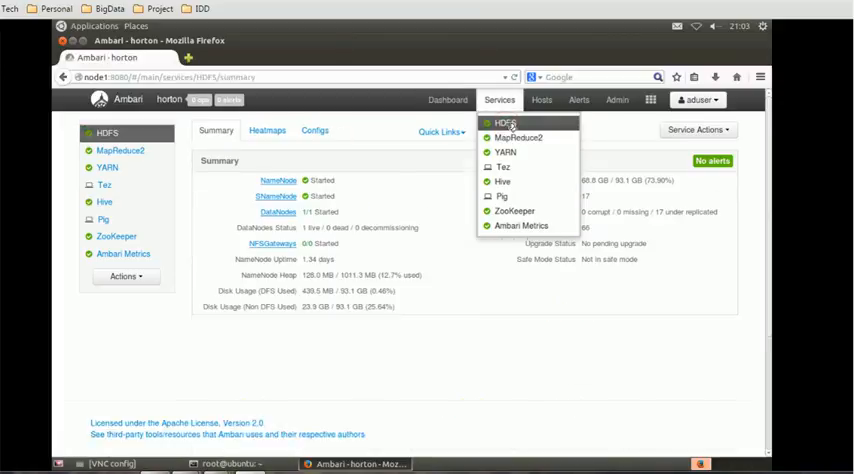
pyautogui.click(505, 123)
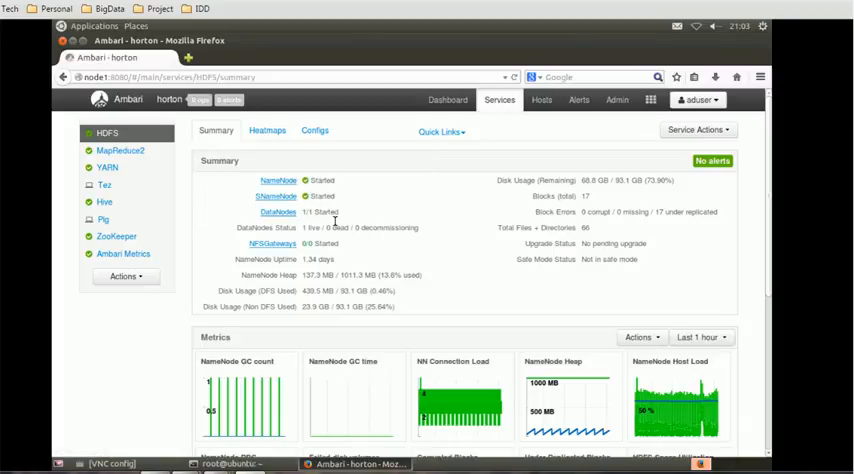
pyautogui.moveTo(438, 237)
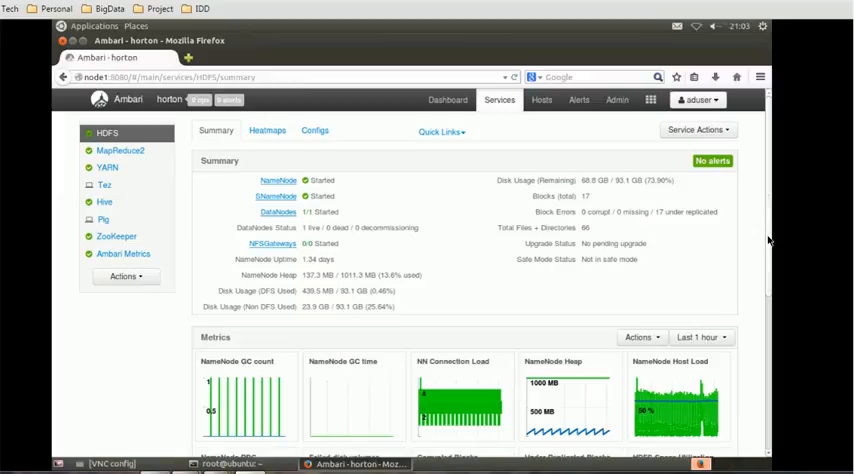
pyautogui.scroll(-3)
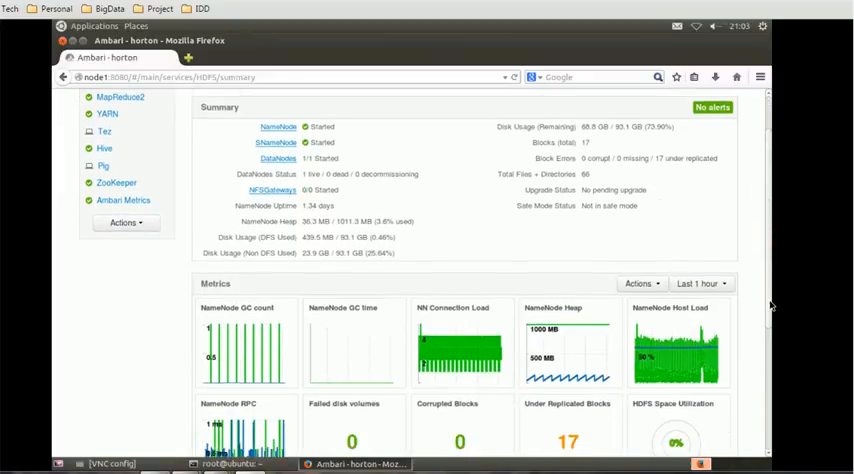
pyautogui.scroll(-3)
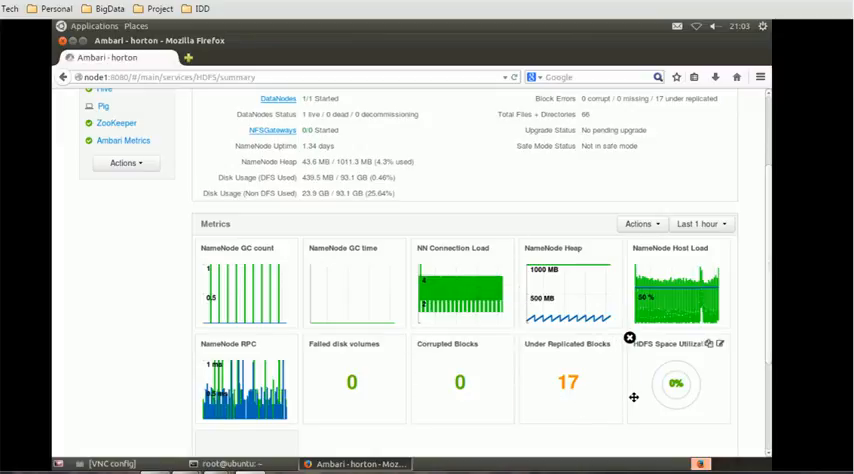
pyautogui.moveTo(800, 364)
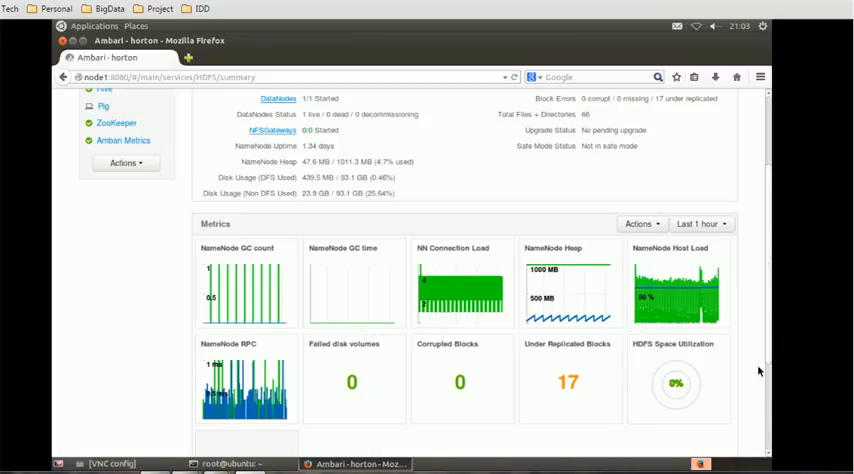
pyautogui.scroll(-3)
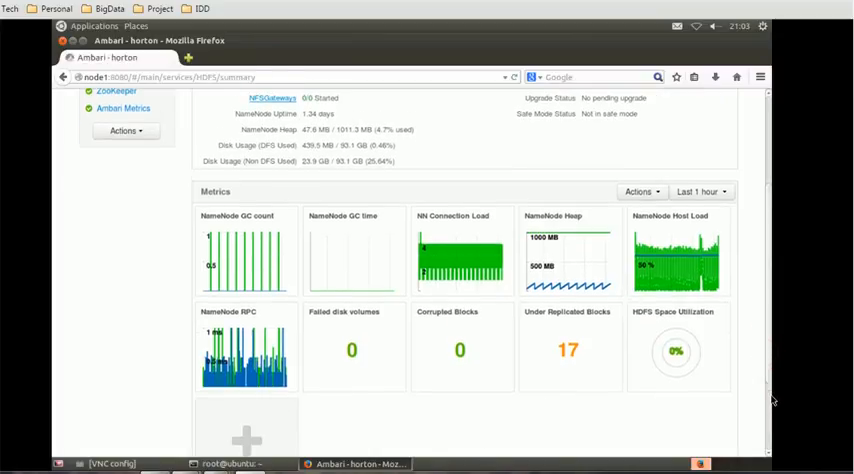
pyautogui.scroll(-3)
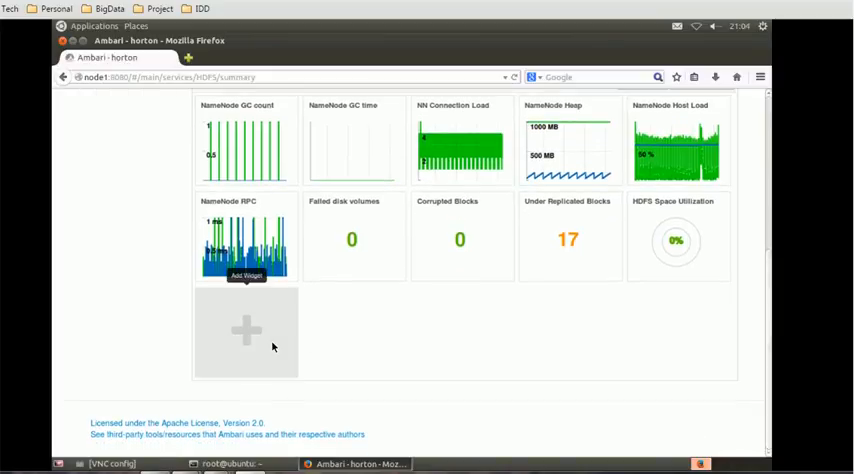
pyautogui.moveTo(768, 370)
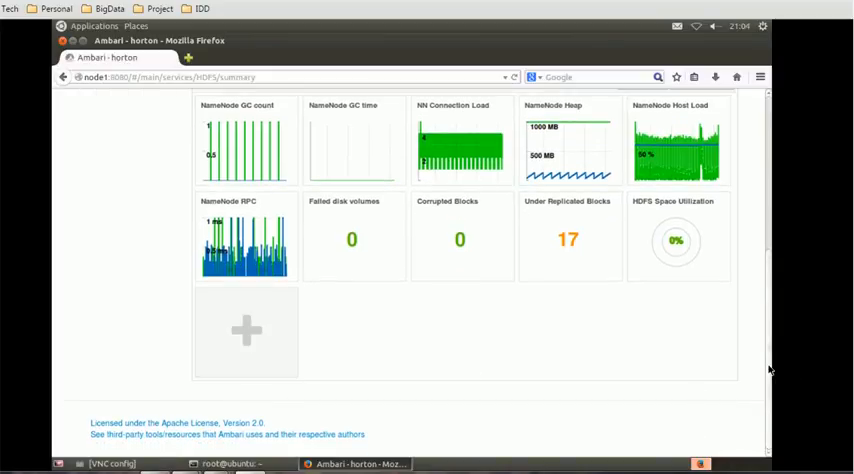
pyautogui.scroll(3)
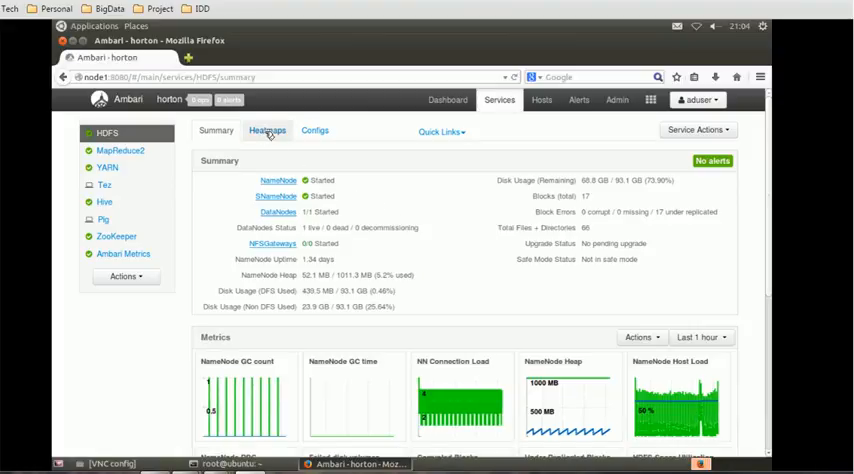
# - Show the HDFS Bytes Read rack heatmap and list the other selectable heatmap metrics
pyautogui.click(267, 131)
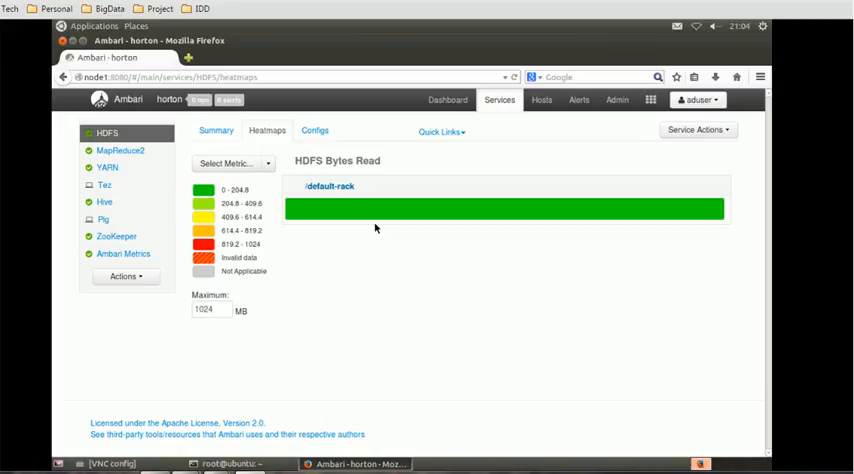
pyautogui.moveTo(322, 288)
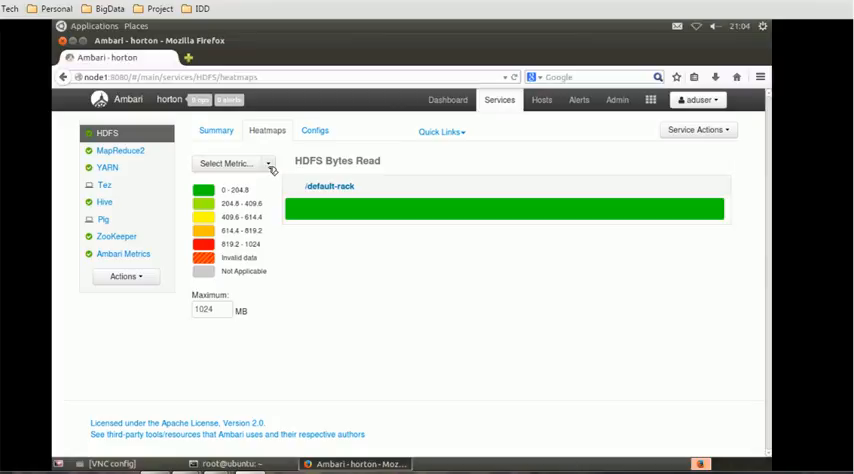
pyautogui.click(231, 163)
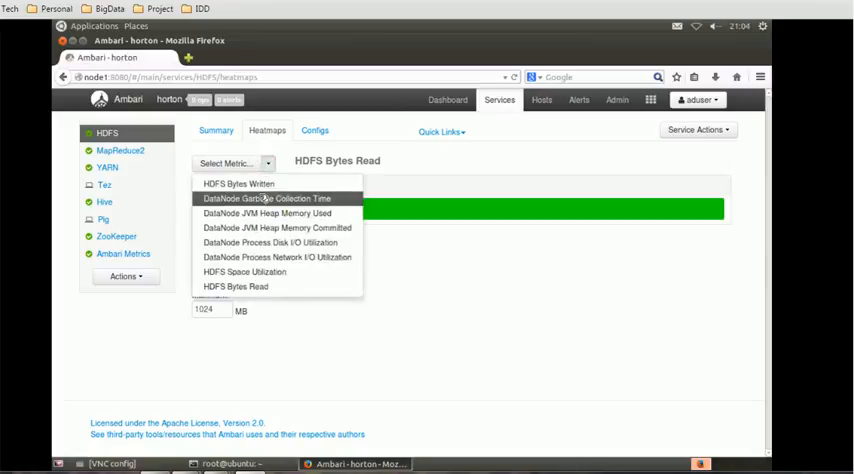
pyautogui.moveTo(239, 184)
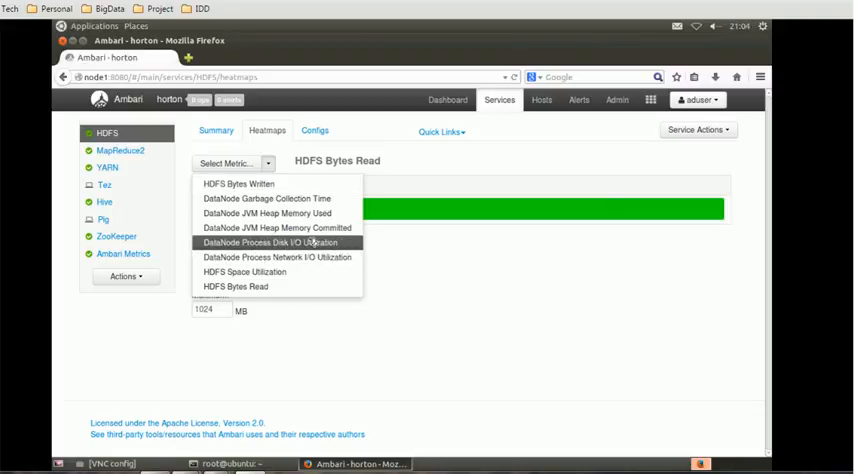
pyautogui.moveTo(280, 213)
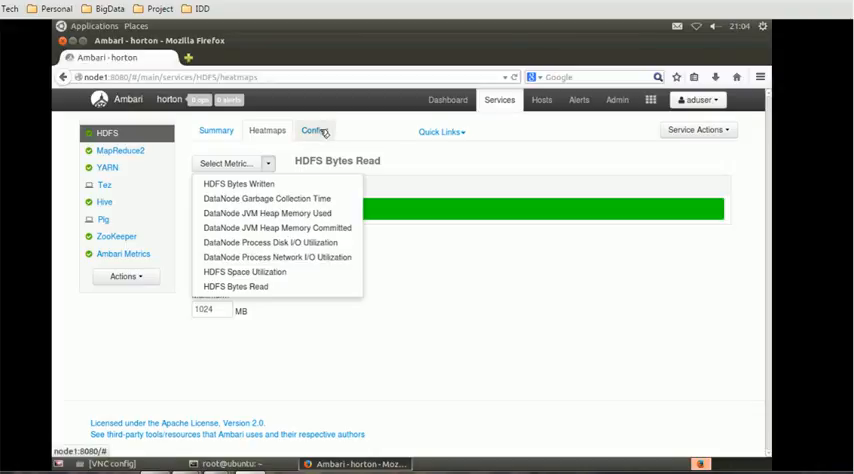
# - Show HDFS configs and its NameNode UI, logs, JMX and Thread Stacks quick links
pyautogui.click(313, 130)
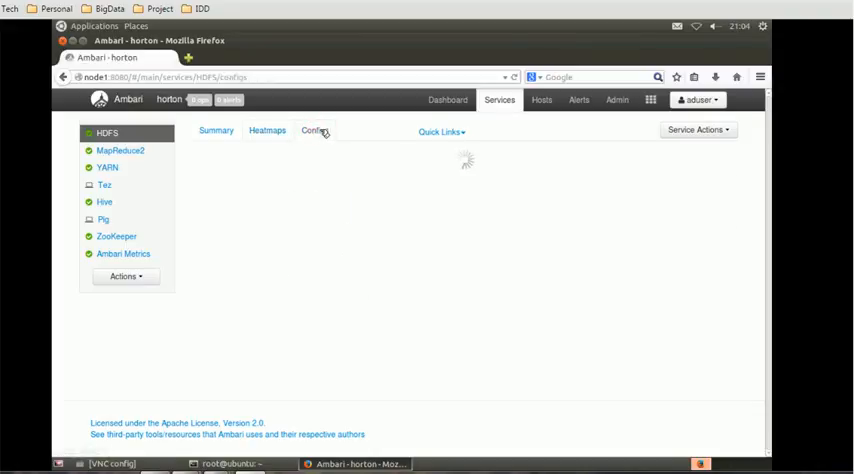
pyautogui.click(314, 130)
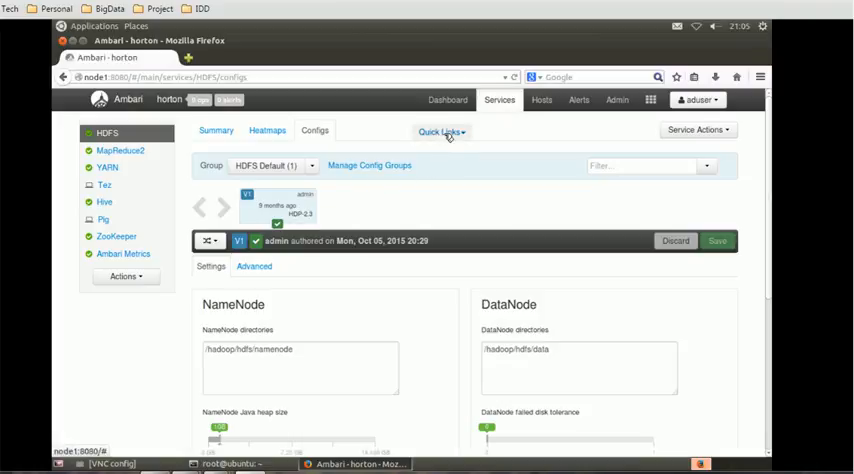
pyautogui.click(440, 131)
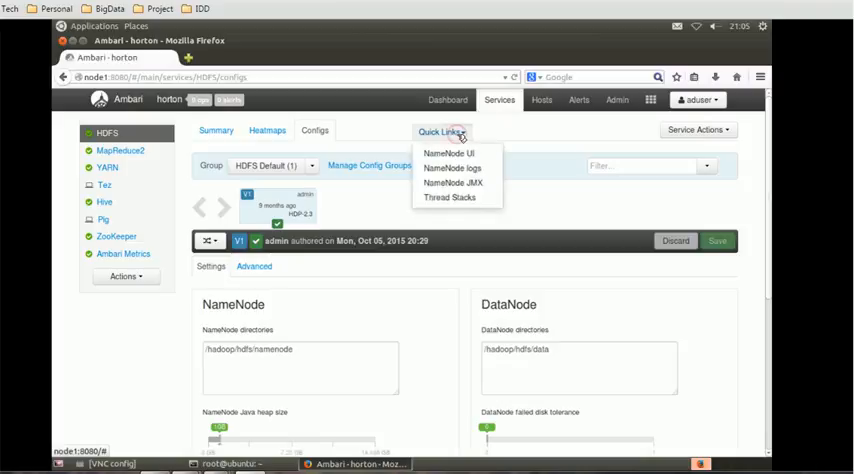
pyautogui.moveTo(452, 167)
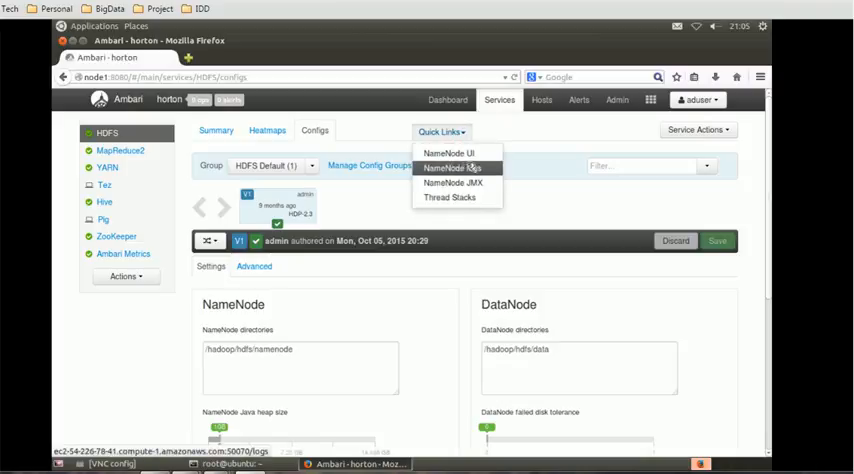
pyautogui.moveTo(449, 197)
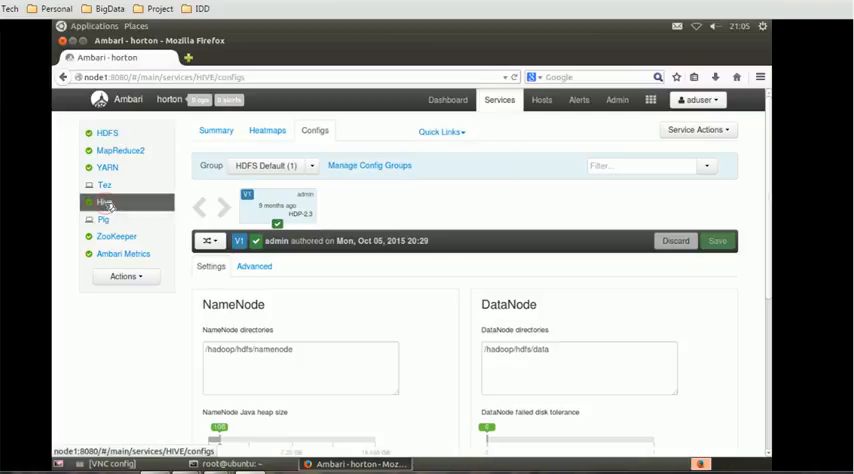
# - View the Hive and Pig pages, then YARN's memory and features configuration
pyautogui.click(104, 201)
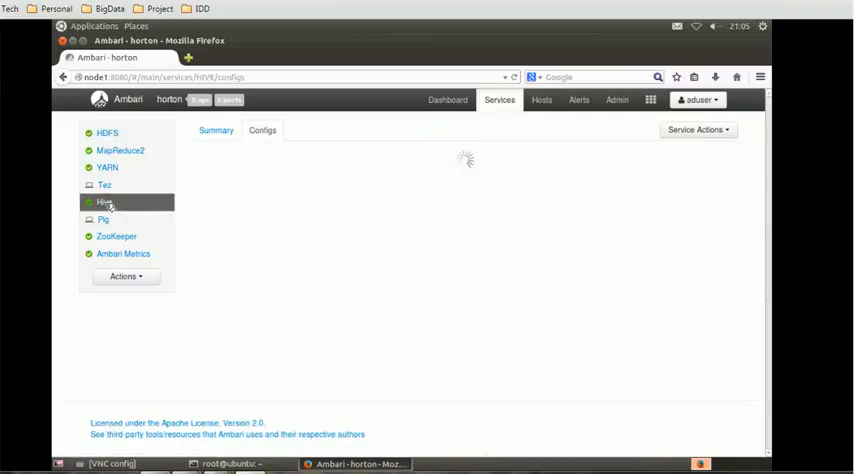
pyautogui.click(104, 202)
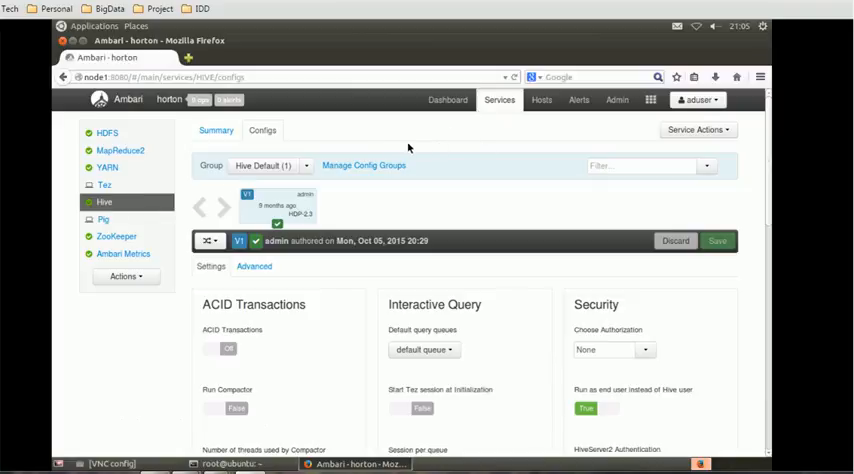
pyautogui.moveTo(103, 219)
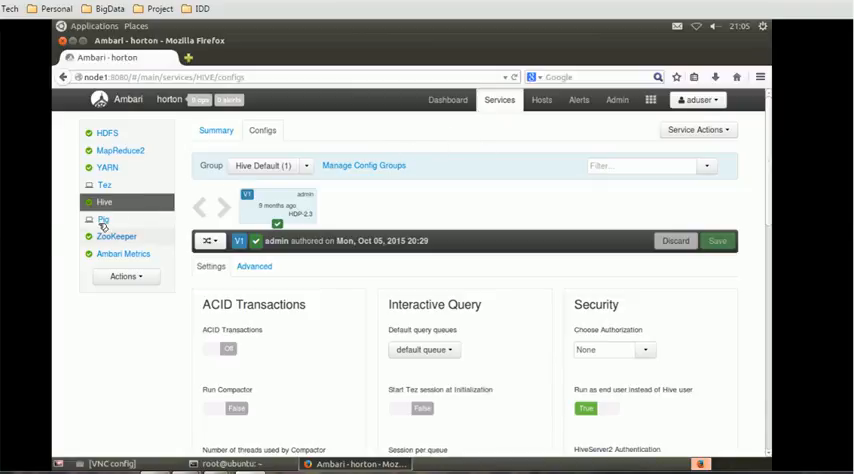
pyautogui.click(102, 219)
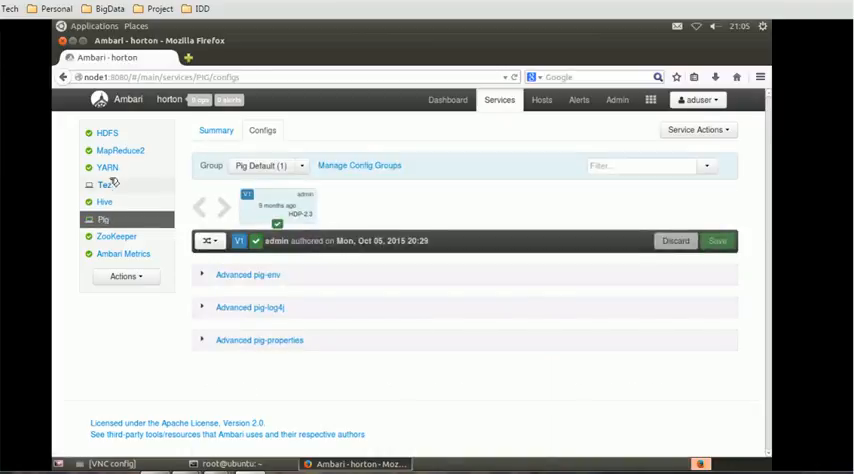
pyautogui.click(107, 167)
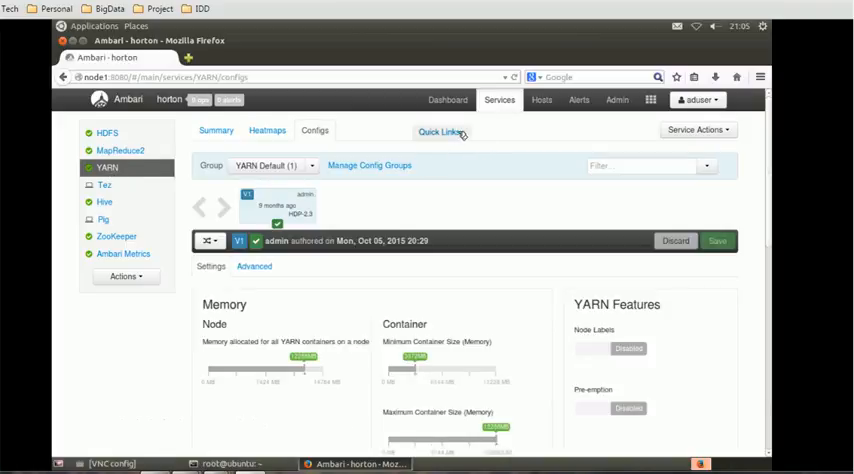
# - List YARN's ResourceManager quick links, then HDFS's NameNode quick links
pyautogui.click(440, 131)
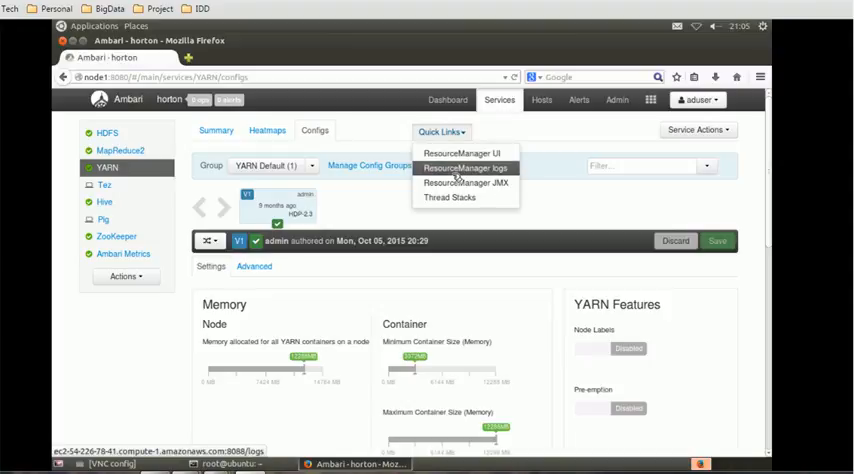
pyautogui.moveTo(466, 182)
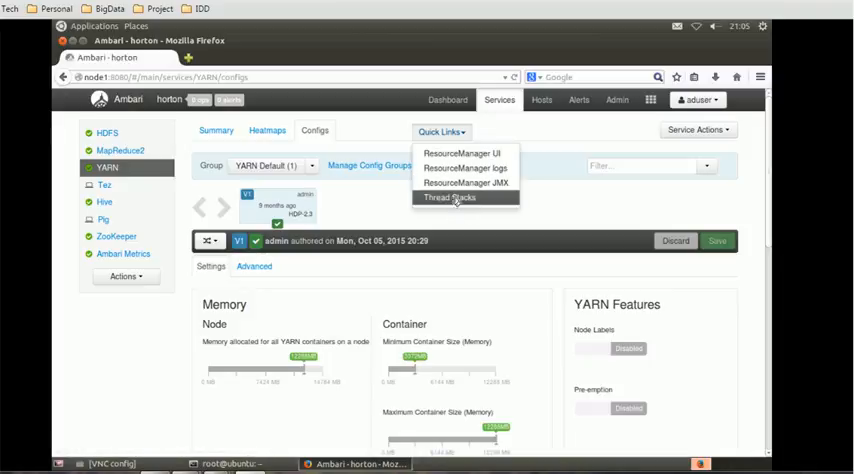
pyautogui.moveTo(107, 133)
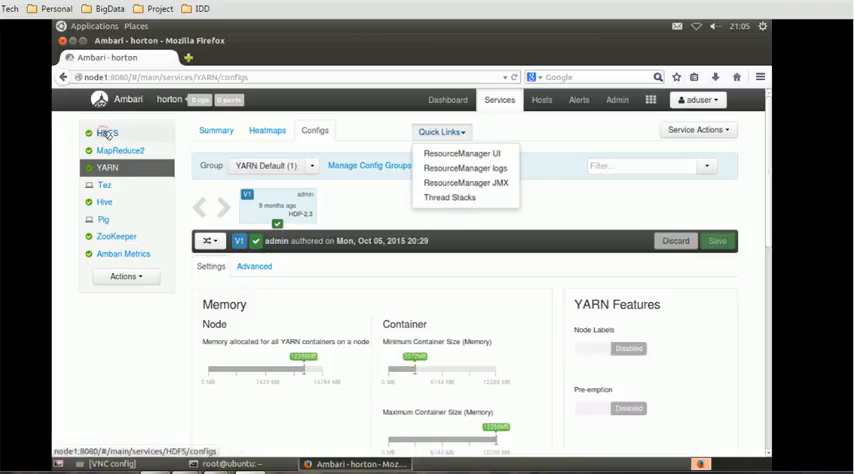
pyautogui.click(107, 133)
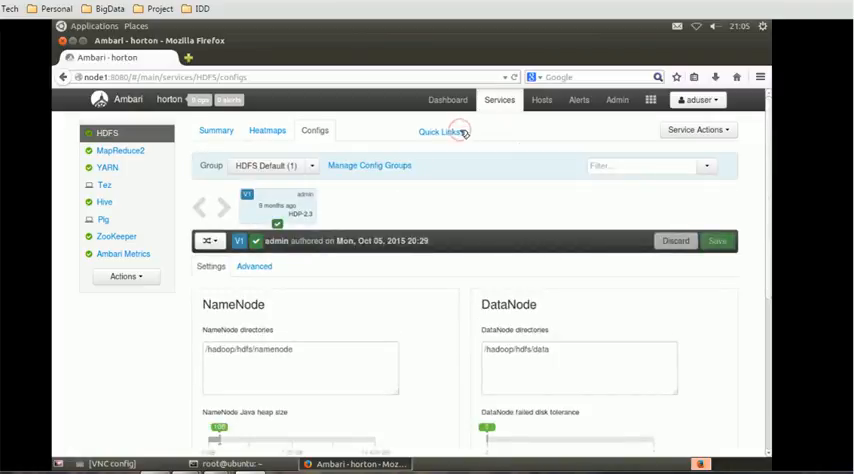
pyautogui.click(440, 131)
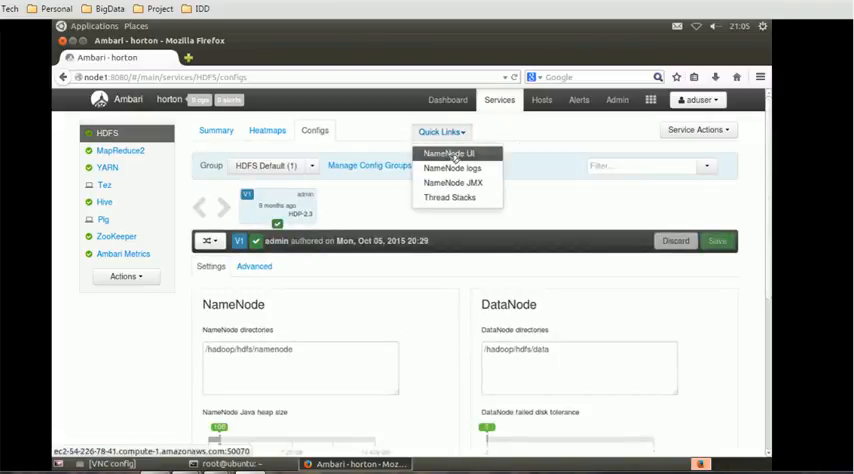
# - Open the NameNode UI and review its summary, journal status and storage sections
pyautogui.click(447, 153)
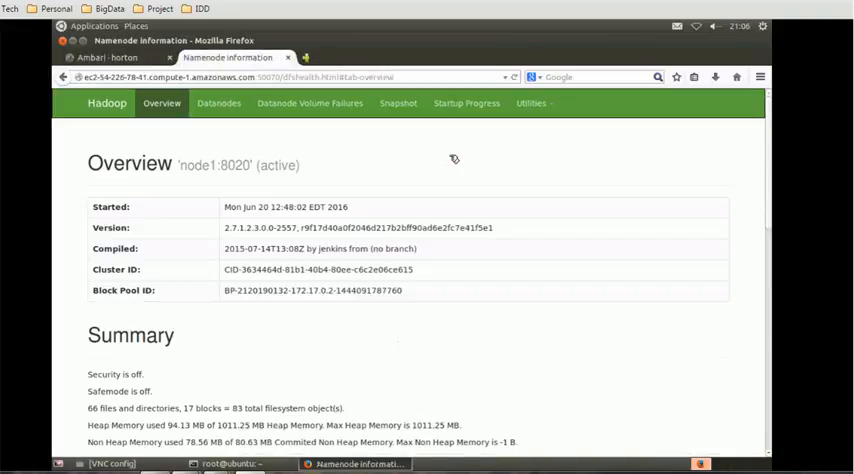
pyautogui.moveTo(167, 142)
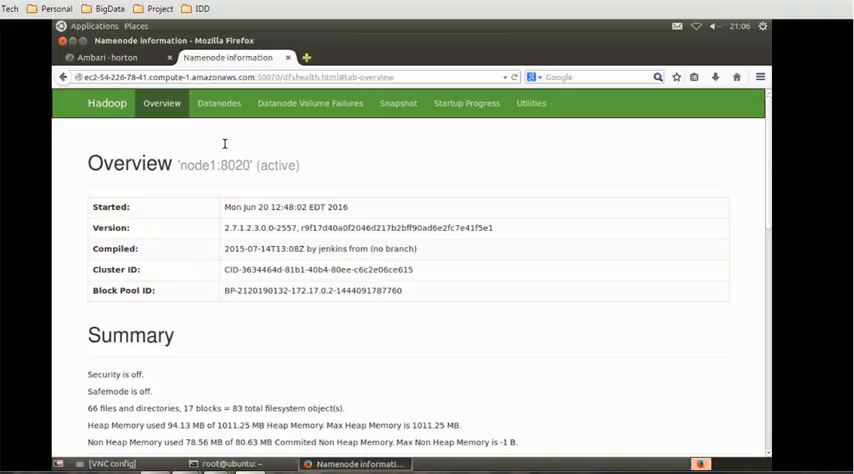
pyautogui.moveTo(107, 103)
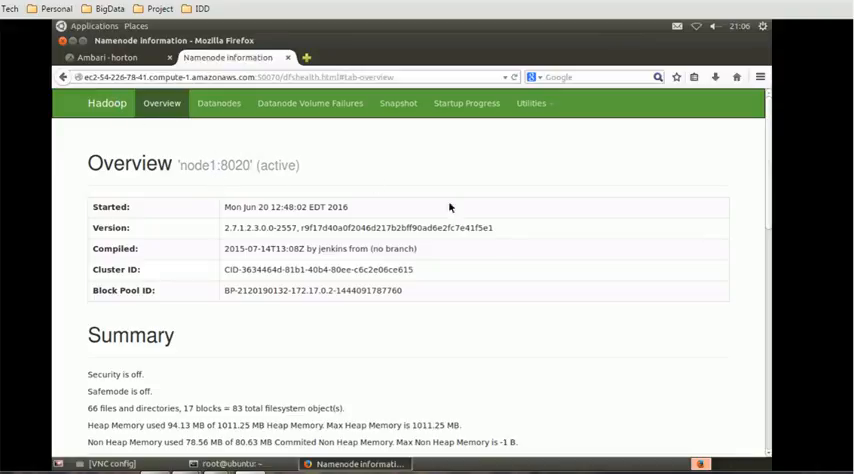
pyautogui.moveTo(766, 204)
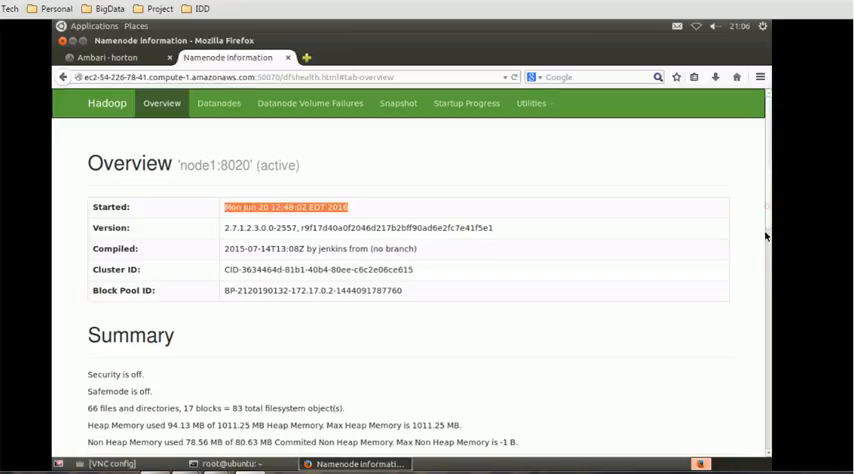
pyautogui.scroll(-3)
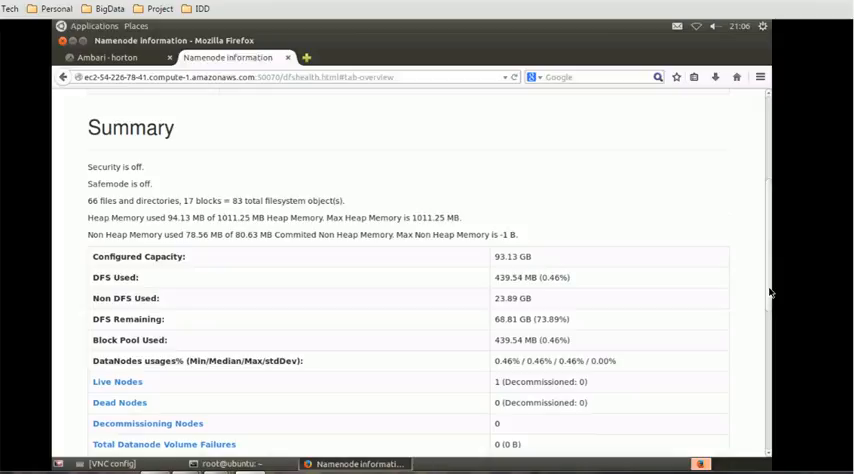
pyautogui.scroll(-3)
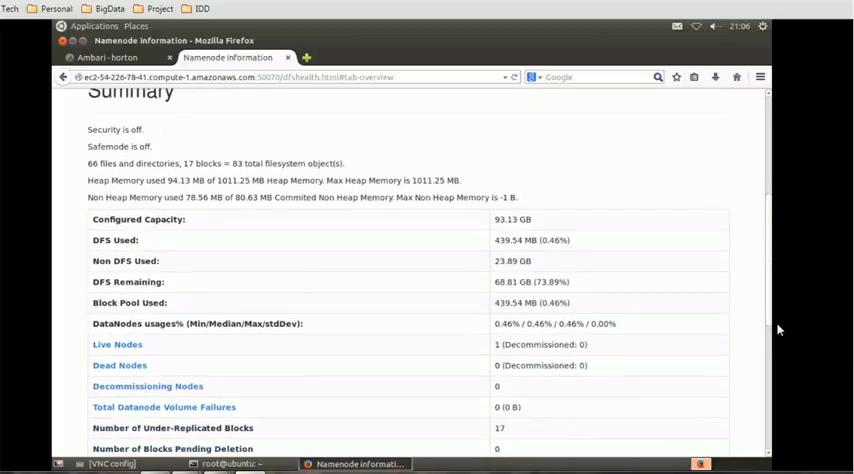
pyautogui.moveTo(785, 361)
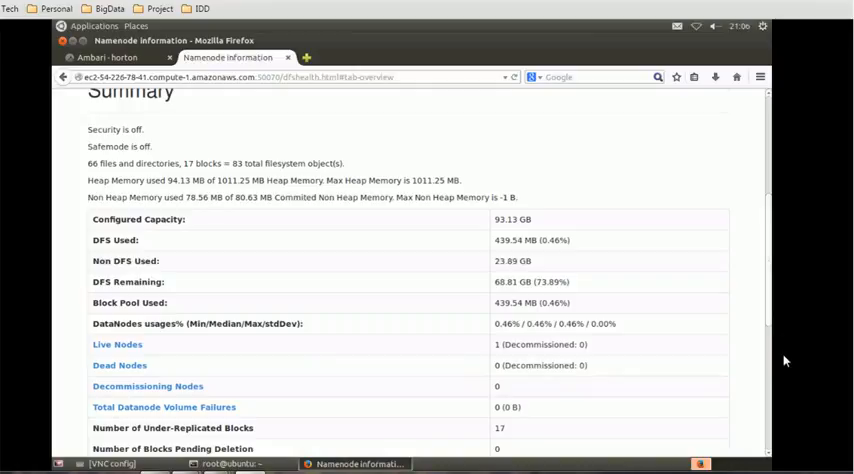
pyautogui.moveTo(770, 318)
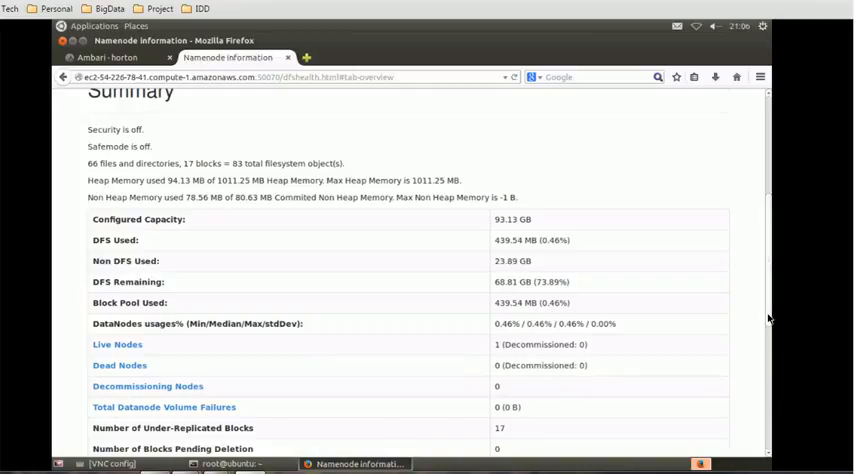
pyautogui.scroll(-3)
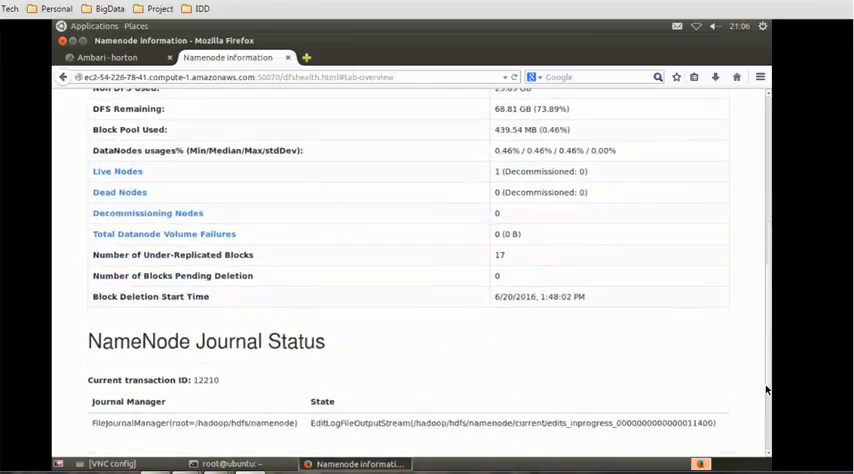
pyautogui.scroll(-3)
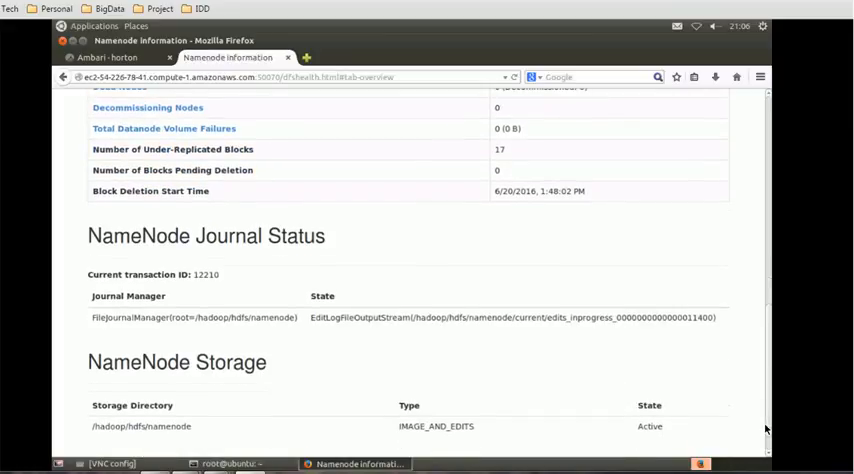
pyautogui.scroll(-3)
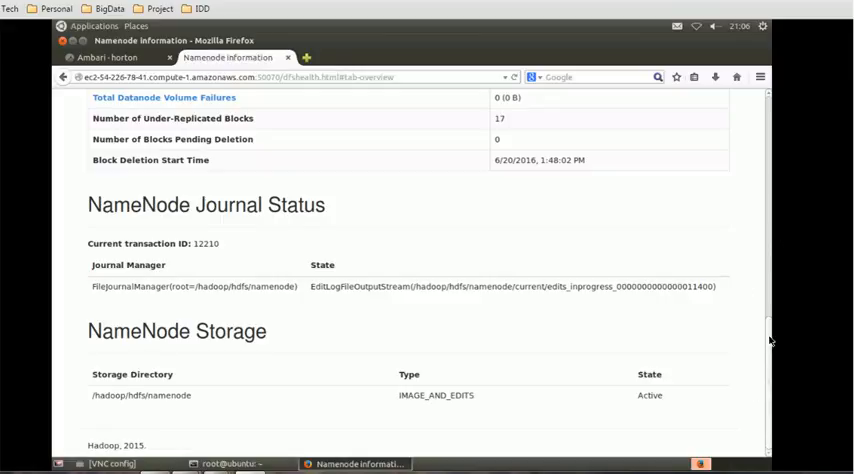
pyautogui.scroll(3)
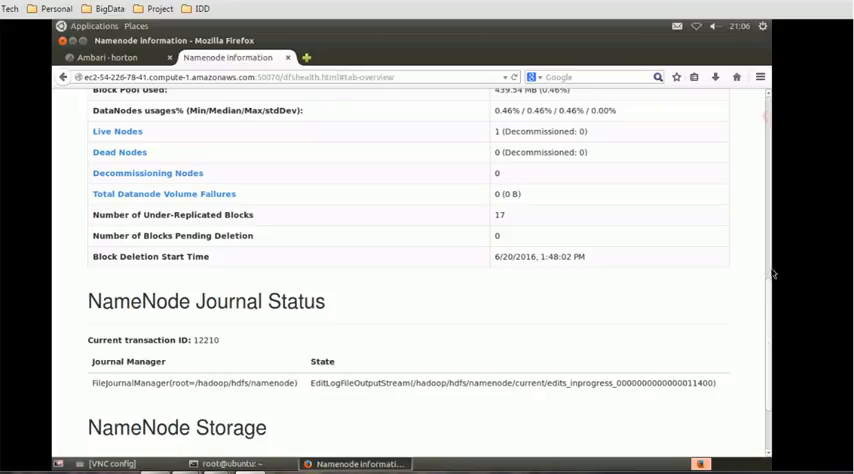
pyautogui.scroll(3)
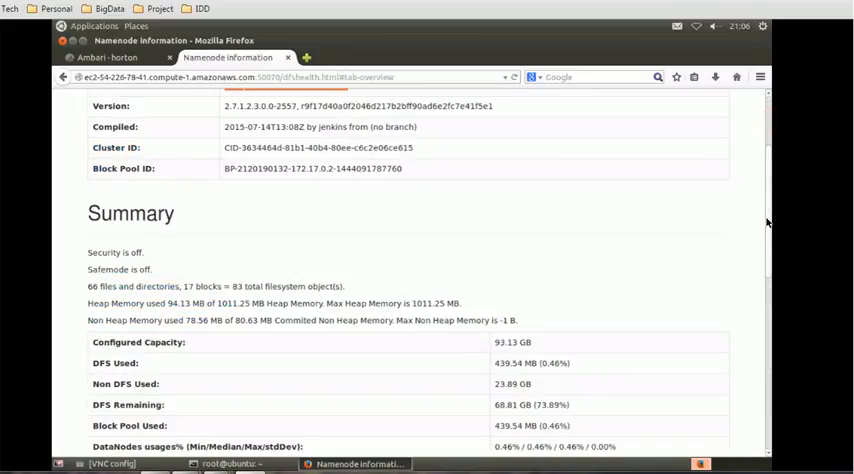
pyautogui.scroll(3)
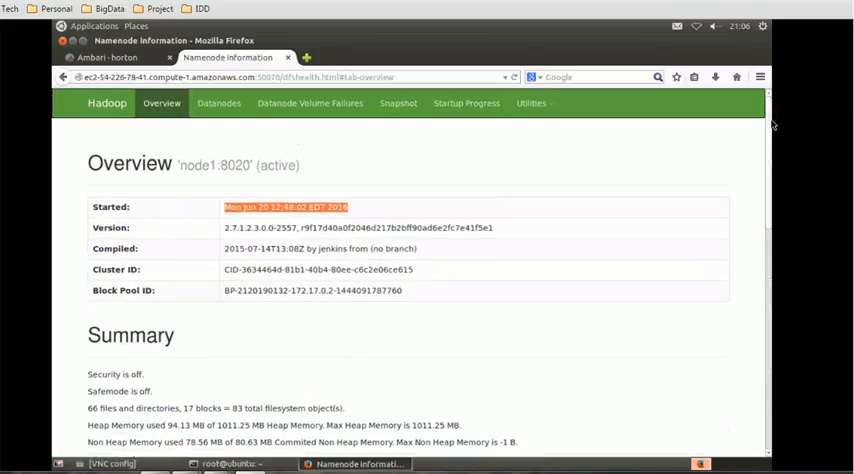
# - Show the Datanodes page listing node1:50010 in service with 68.81 GB remaining
pyautogui.click(218, 103)
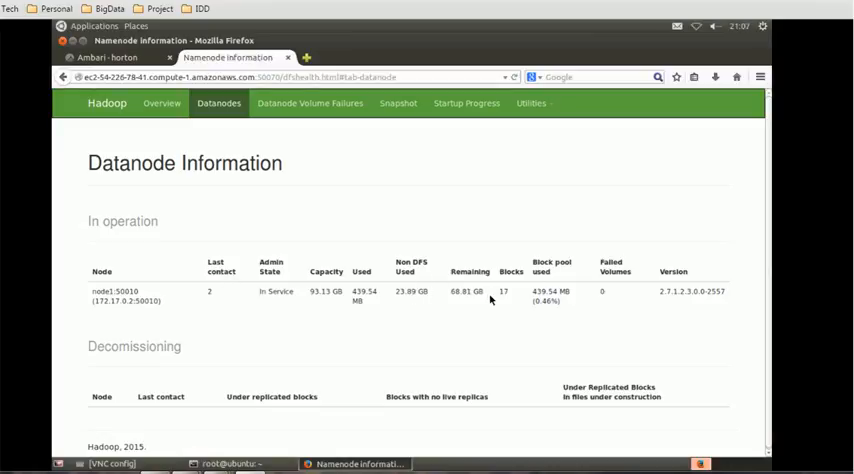
pyautogui.moveTo(565, 289)
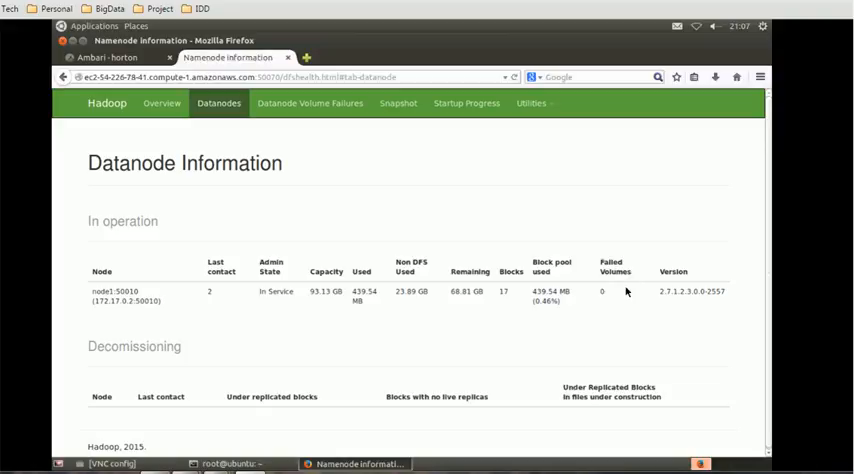
pyautogui.moveTo(765, 286)
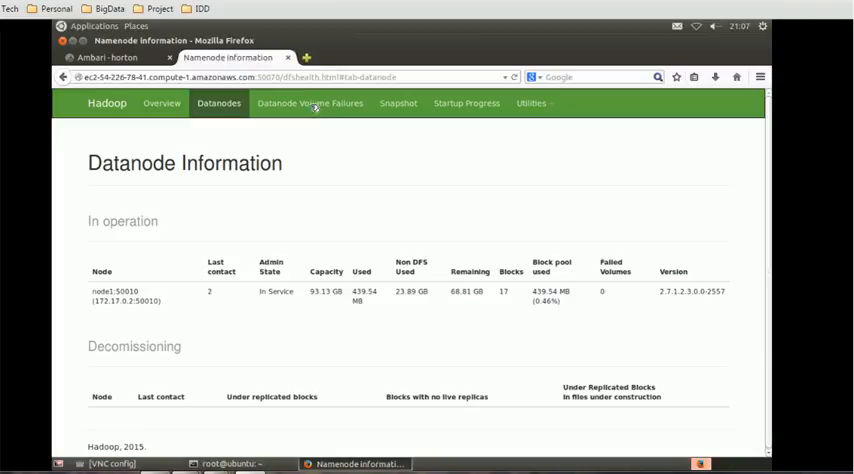
# - View Volume Failures, Snapshots and Startup Progress, then list the Utilities options
pyautogui.click(312, 103)
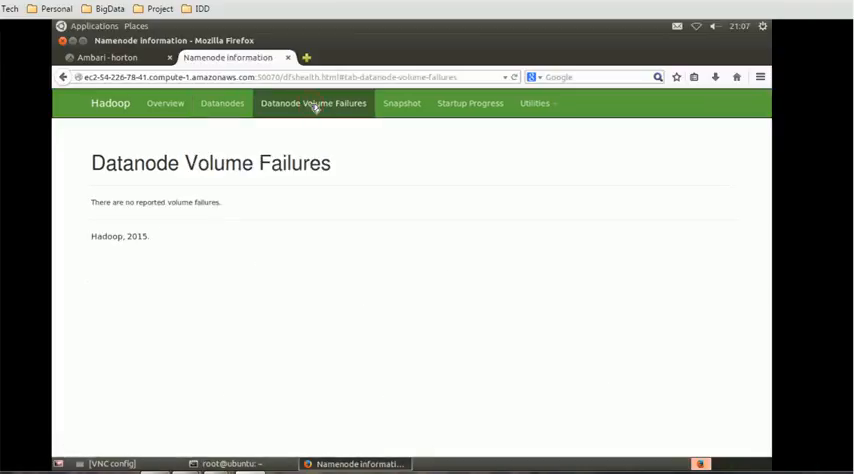
pyautogui.moveTo(401, 103)
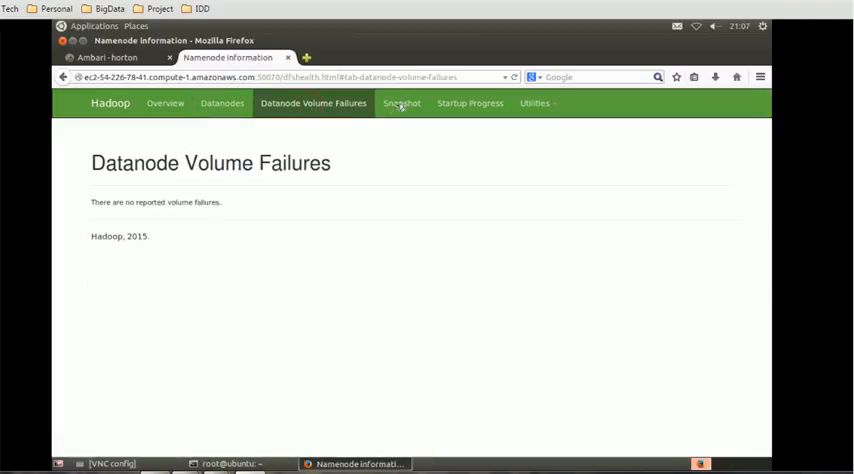
pyautogui.click(401, 103)
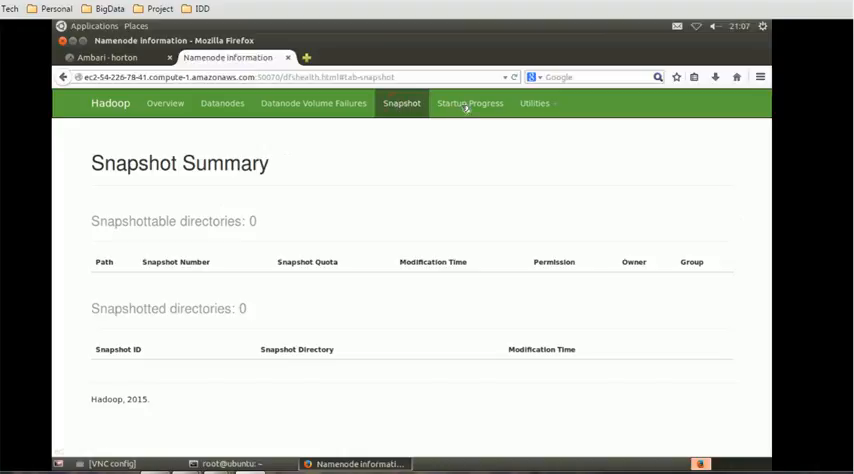
pyautogui.click(470, 103)
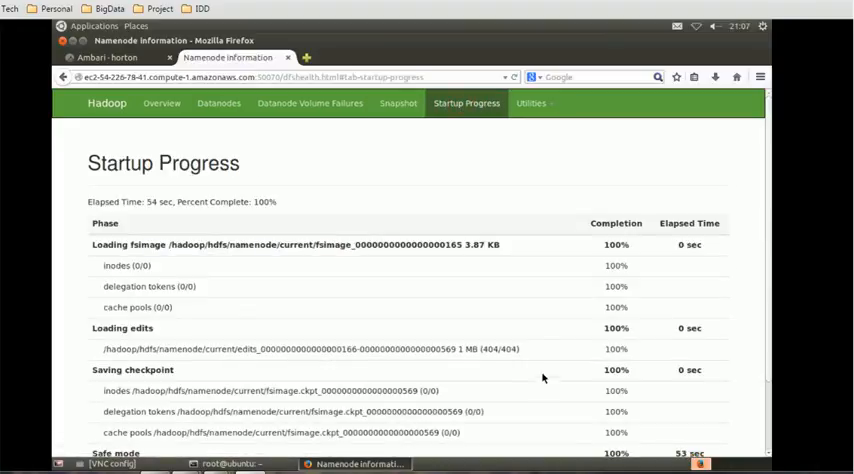
pyautogui.moveTo(641, 290)
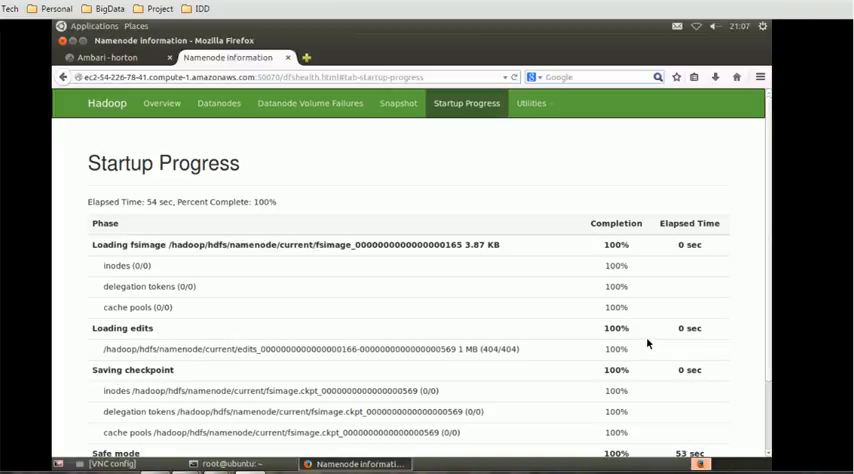
pyautogui.click(534, 103)
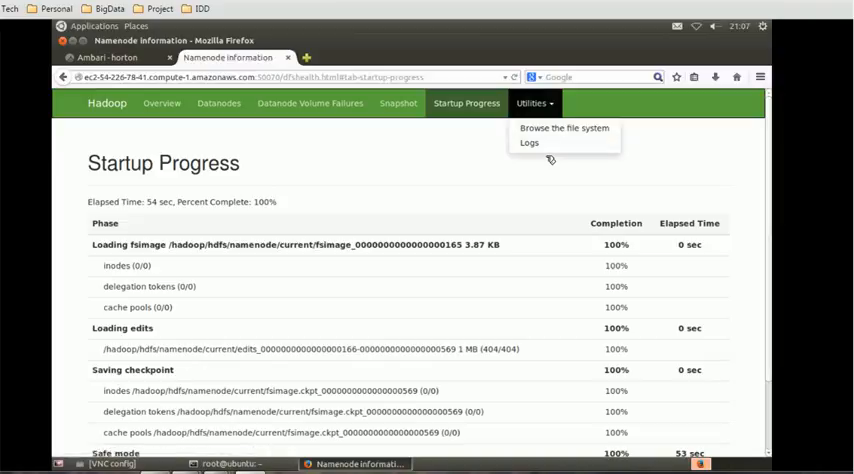
pyautogui.moveTo(543, 159)
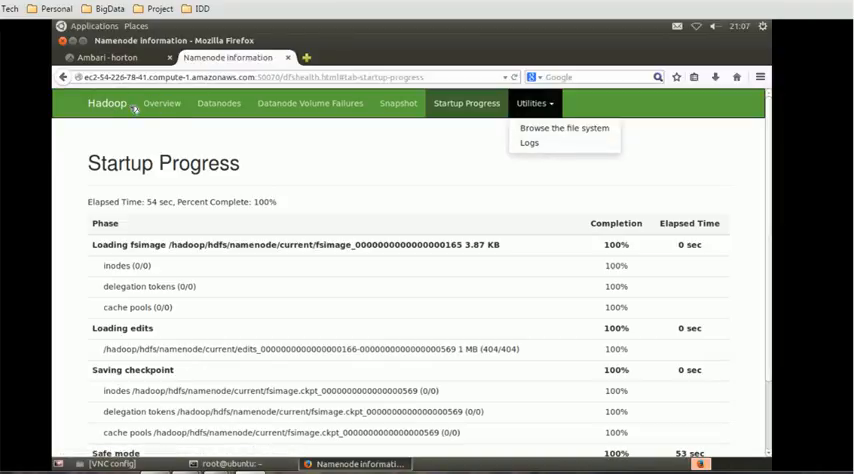
# - Open the NameNode /logs/ directory from Ambari's quick links, then return to Ambari
pyautogui.click(161, 103)
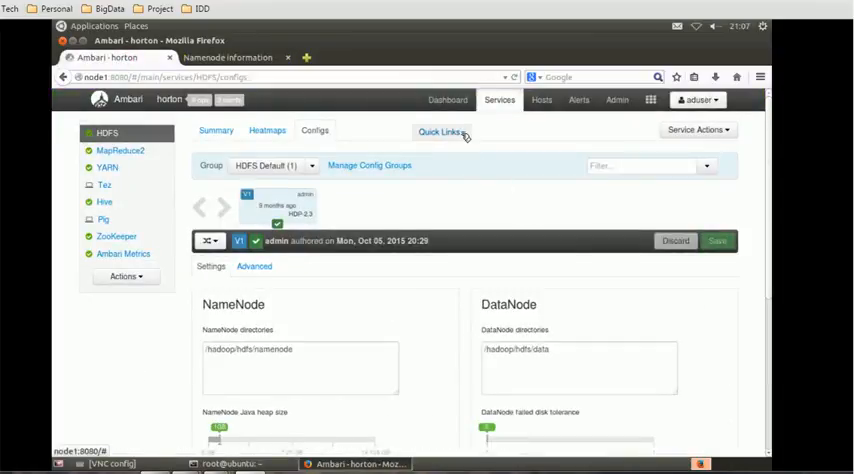
pyautogui.click(440, 131)
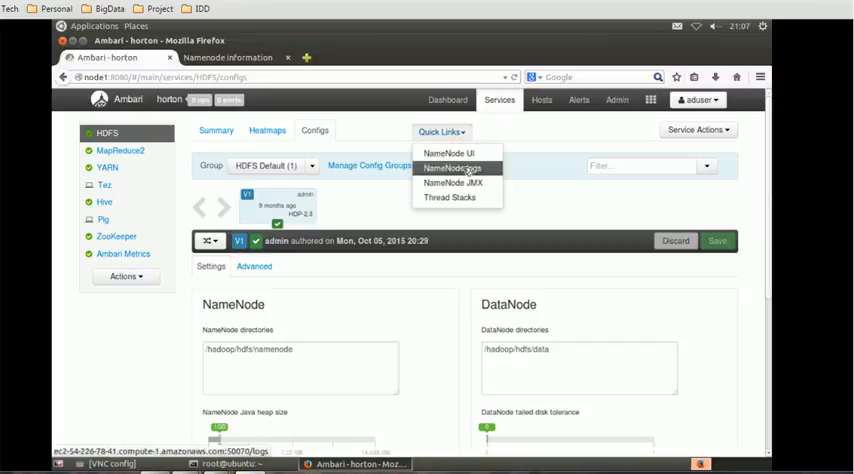
pyautogui.click(452, 168)
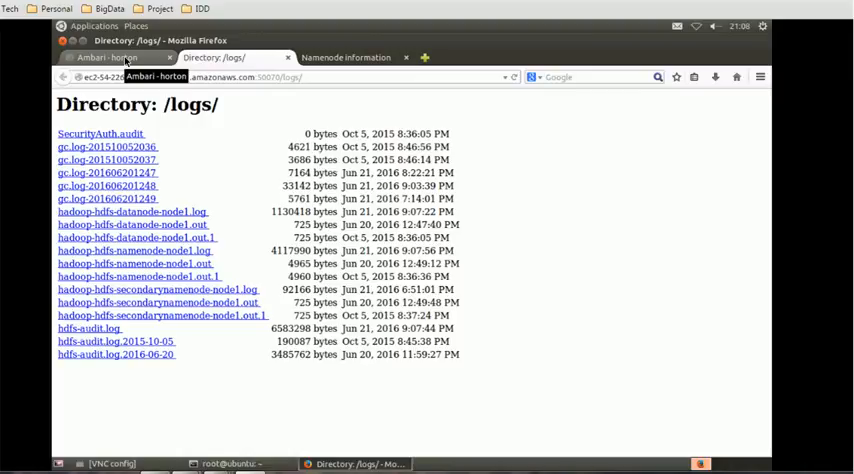
pyautogui.click(110, 57)
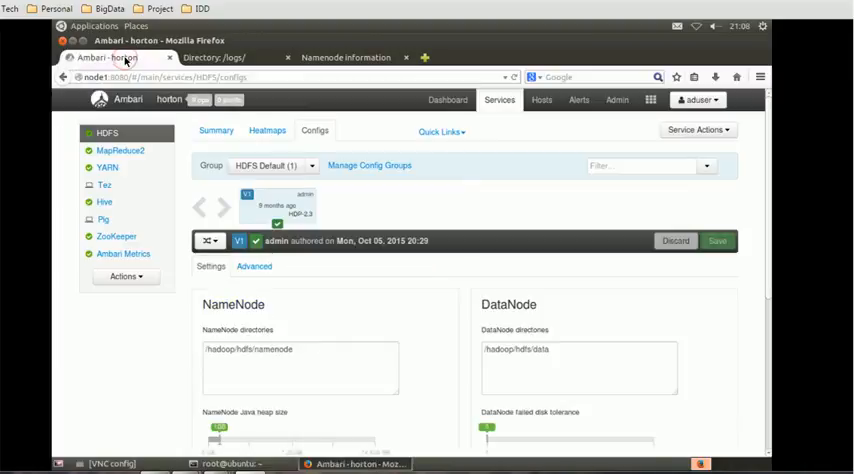
# - Open the NameNode JMX metrics JSON from Ambari's quick links
pyautogui.click(441, 132)
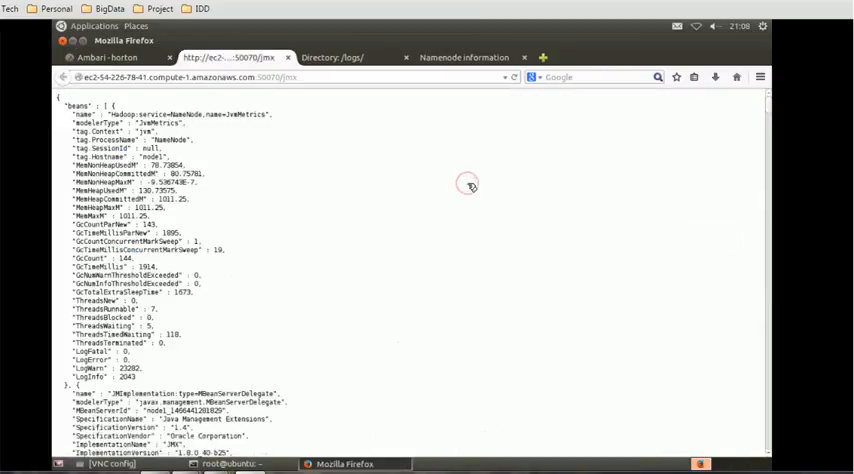
pyautogui.moveTo(187, 231)
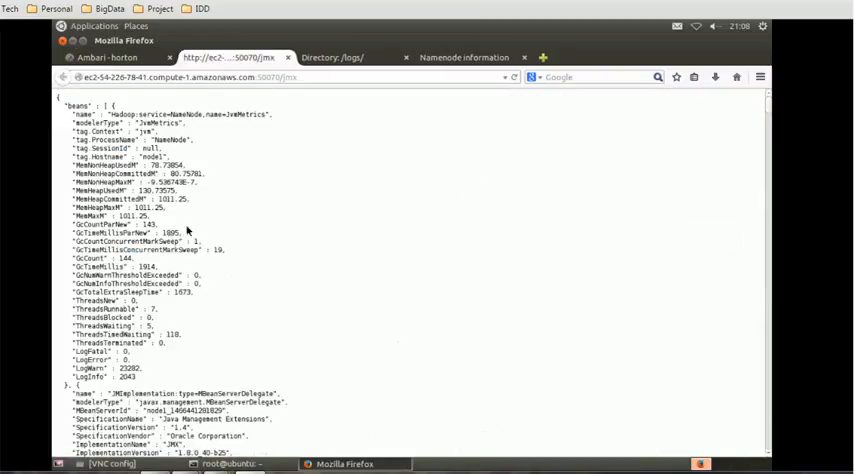
pyautogui.moveTo(185, 226)
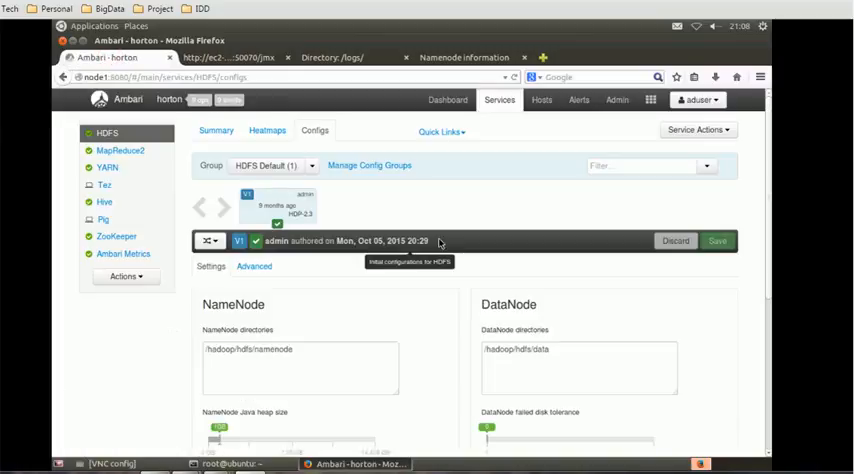
pyautogui.moveTo(503, 213)
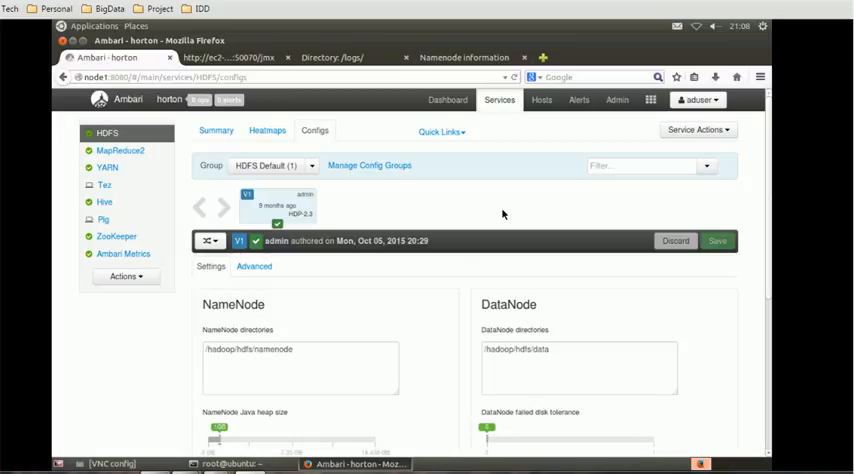
pyautogui.moveTo(628, 183)
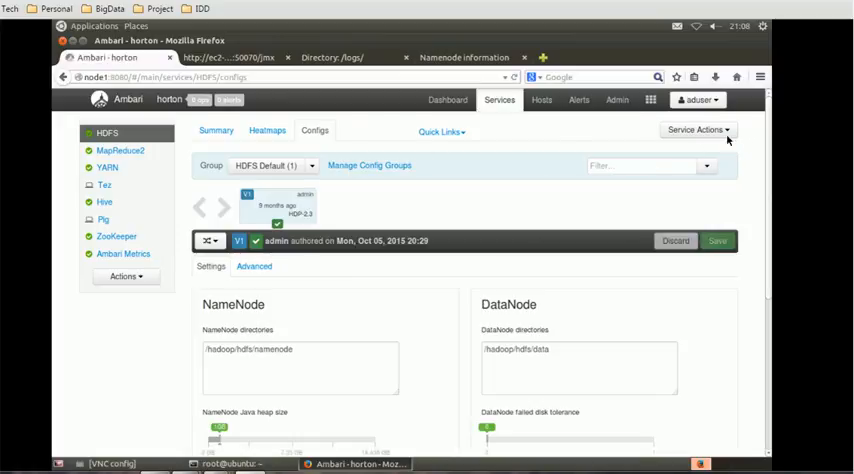
# - Show HDFS service actions: Stop, Restart All, Rebalance HDFS, Maintenance Mode, client configs
pyautogui.click(697, 129)
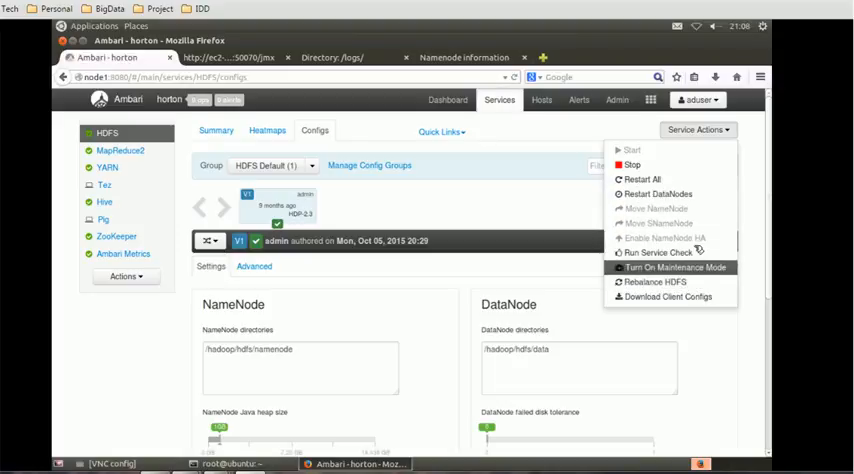
pyautogui.moveTo(654, 281)
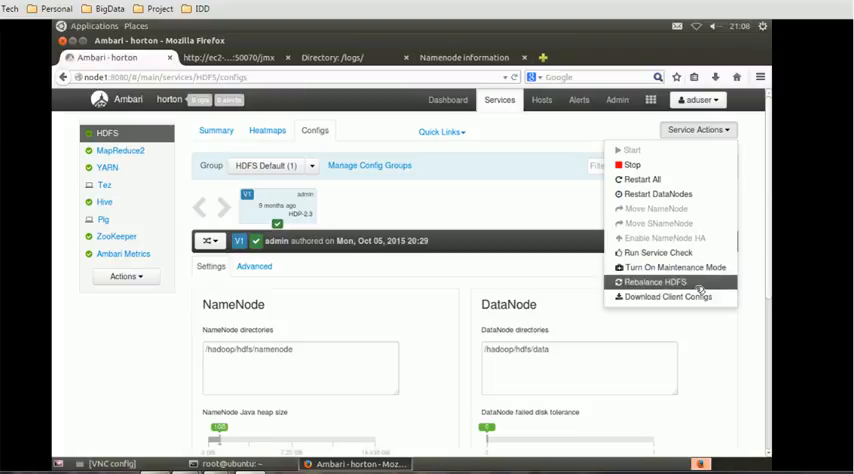
pyautogui.moveTo(667, 296)
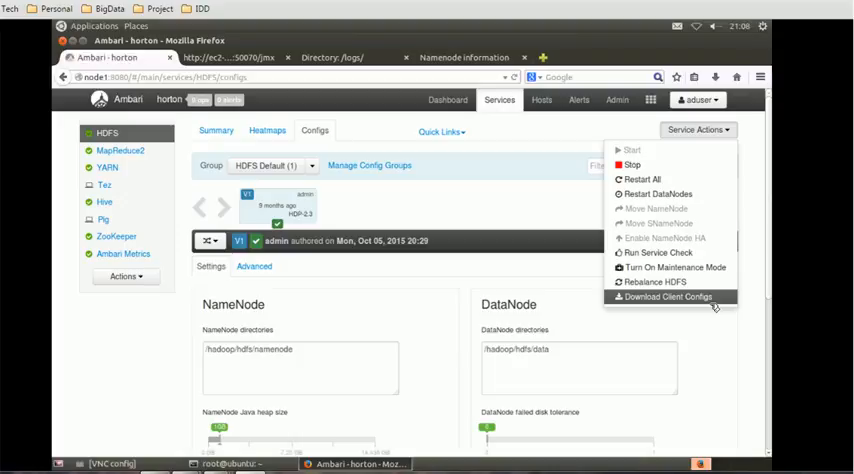
pyautogui.moveTo(658, 193)
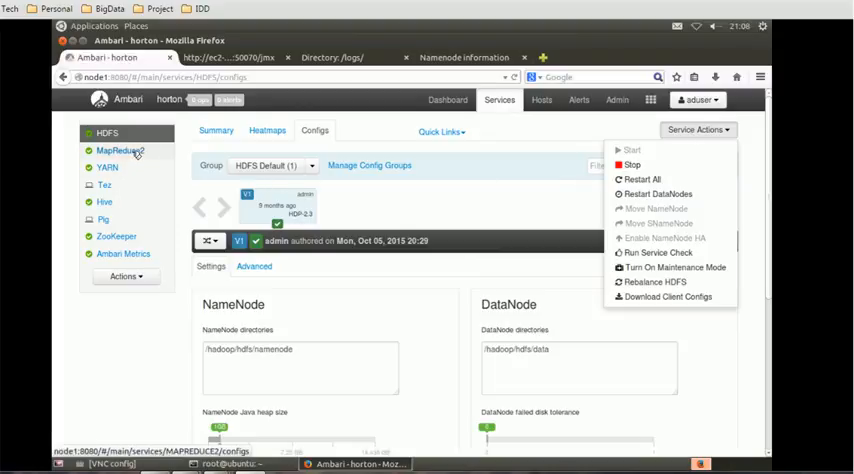
# - View MapReduce2's configuration and its shorter service actions list, then return to HDFS
pyautogui.click(120, 150)
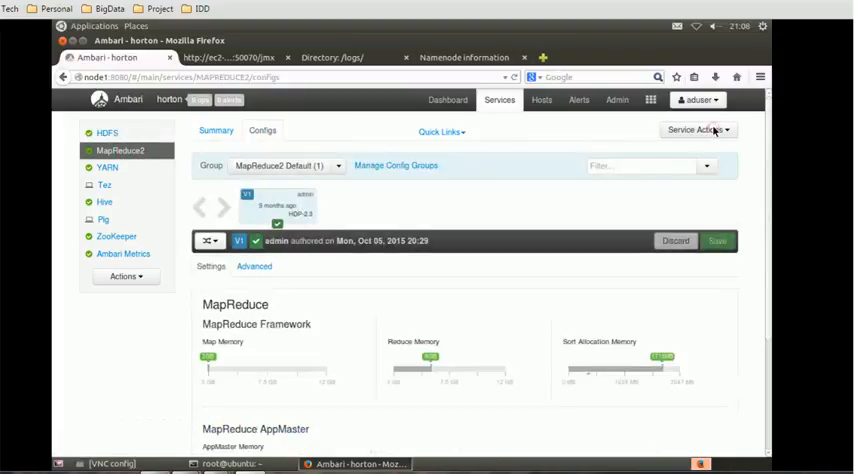
pyautogui.click(697, 130)
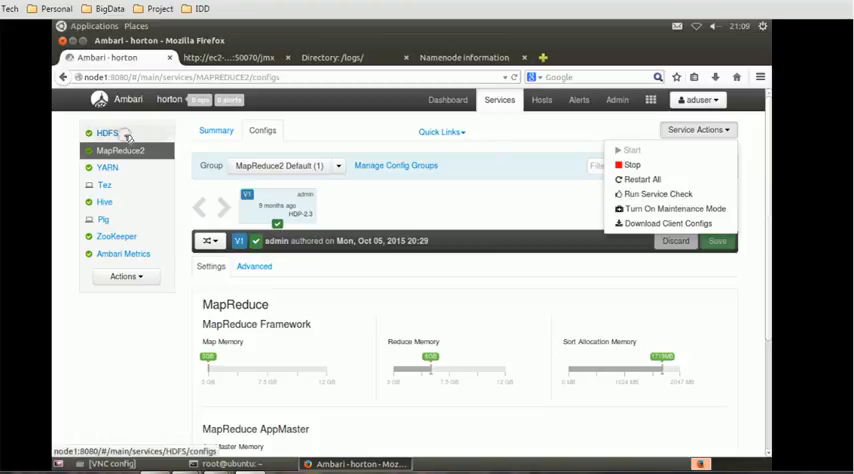
pyautogui.click(106, 132)
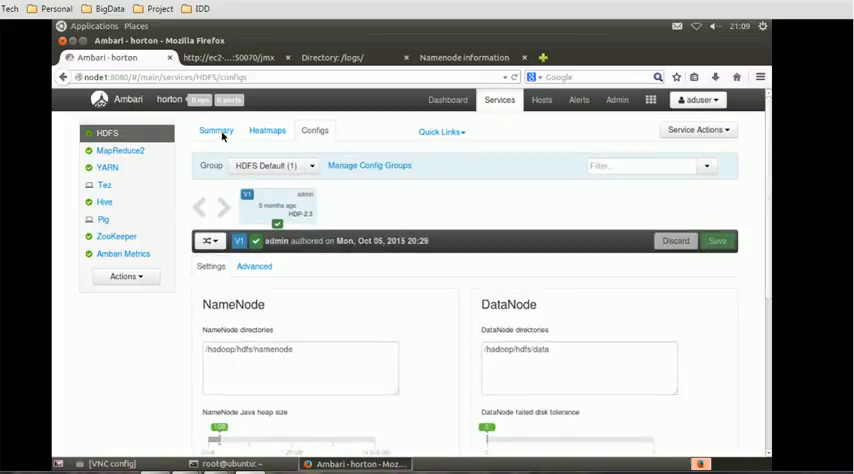
pyautogui.click(216, 131)
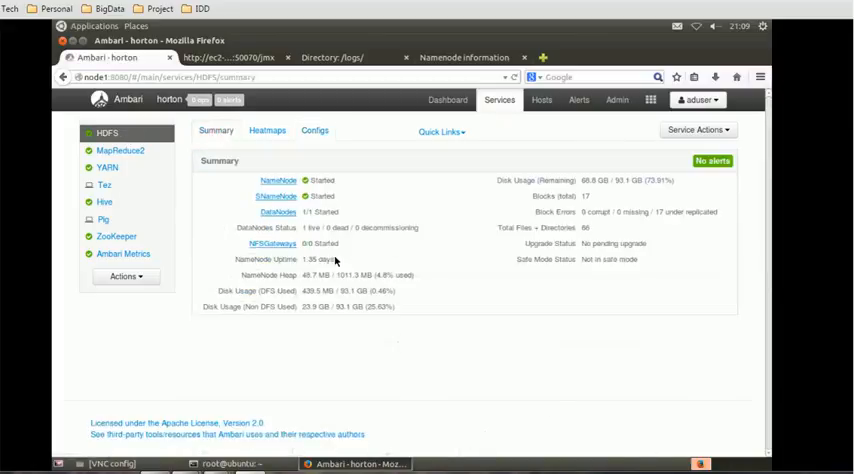
pyautogui.click(267, 130)
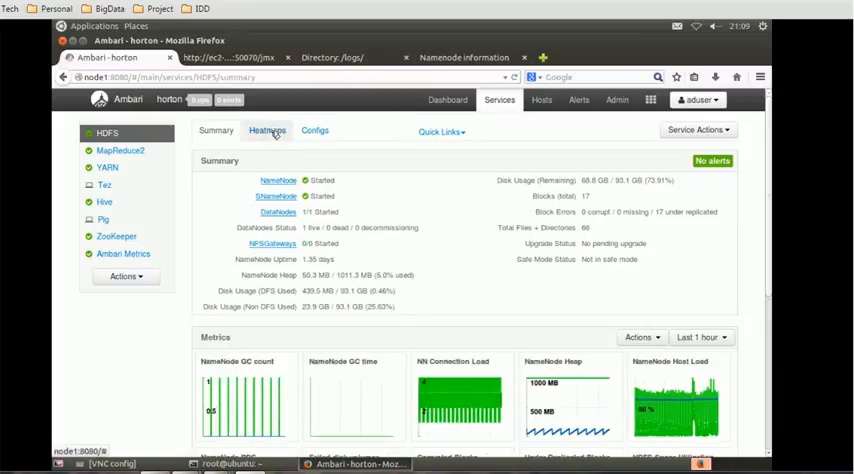
pyautogui.click(267, 130)
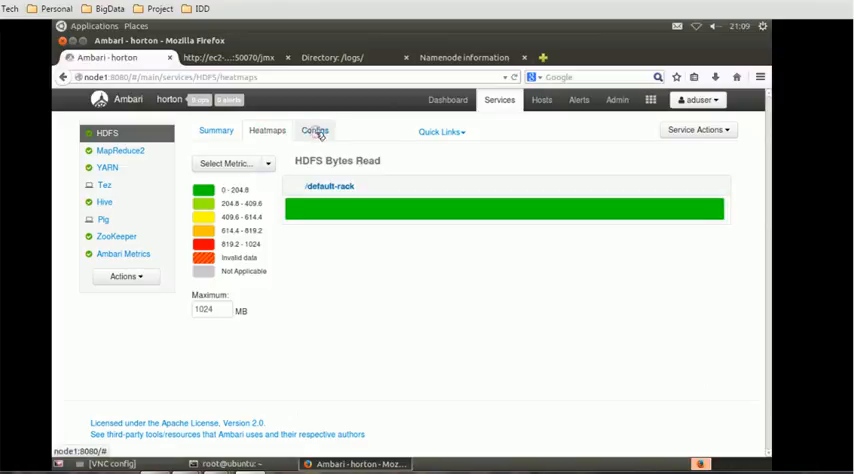
pyautogui.click(314, 131)
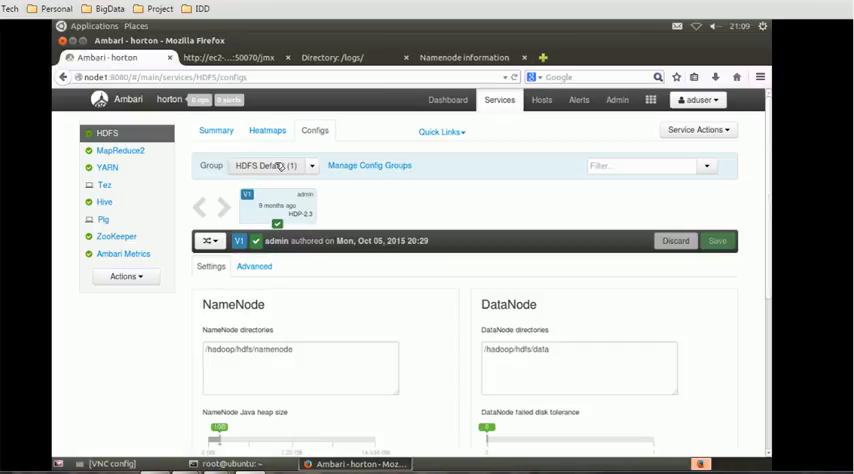
pyautogui.moveTo(489, 209)
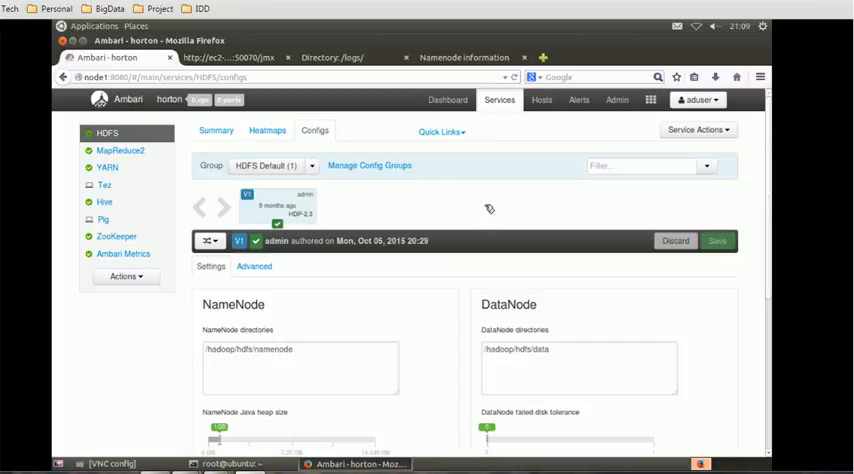
pyautogui.moveTo(448, 215)
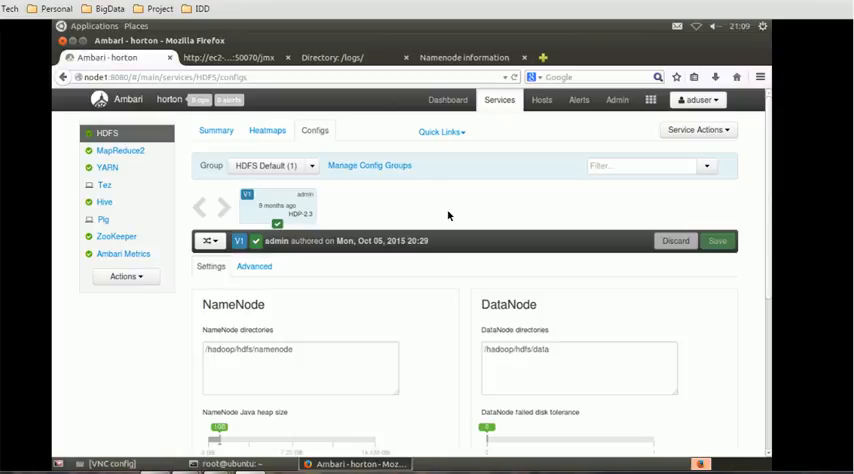